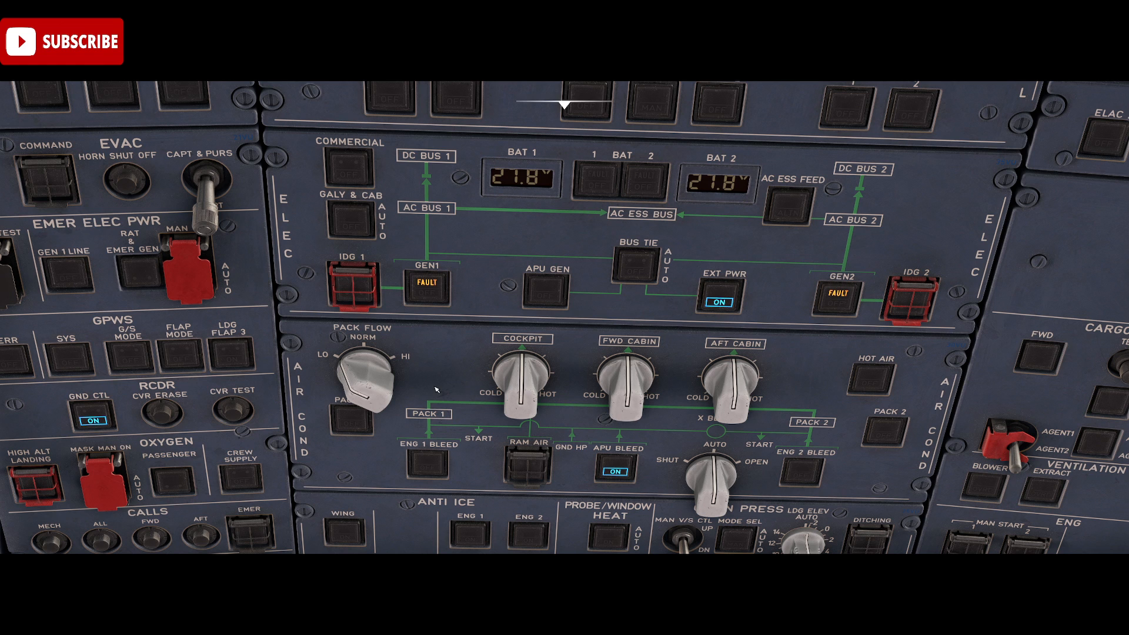
# Rotate the PACK FLOW selector from NORM to HI
pyautogui.click(364, 375)
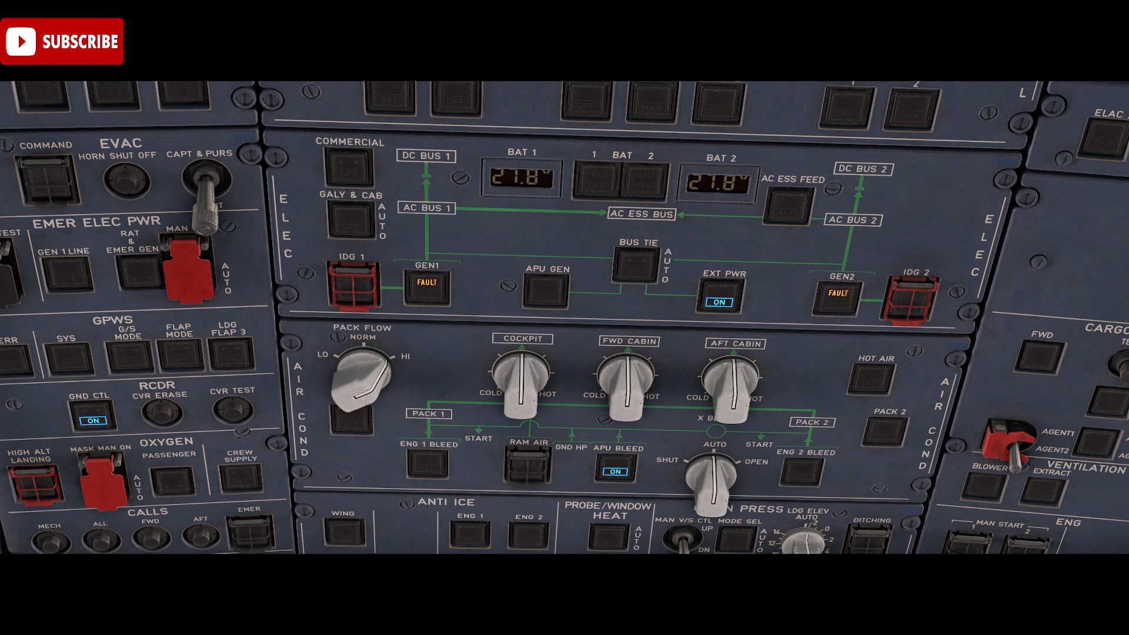
# Rotate the PACK FLOW selector back from HI to NORM
pyautogui.click(364, 378)
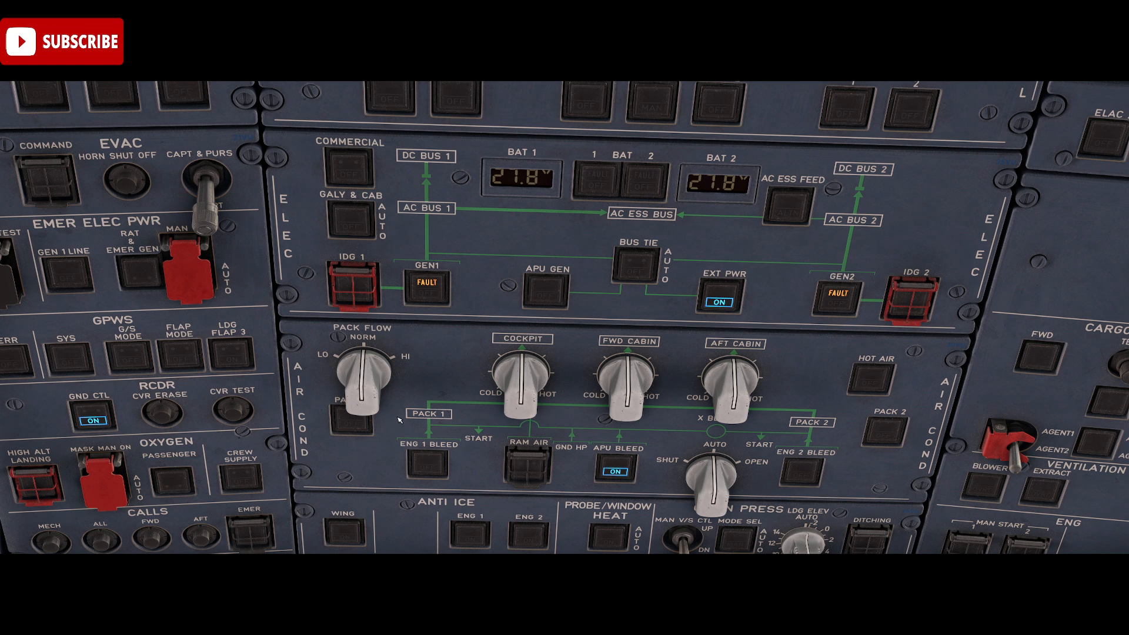